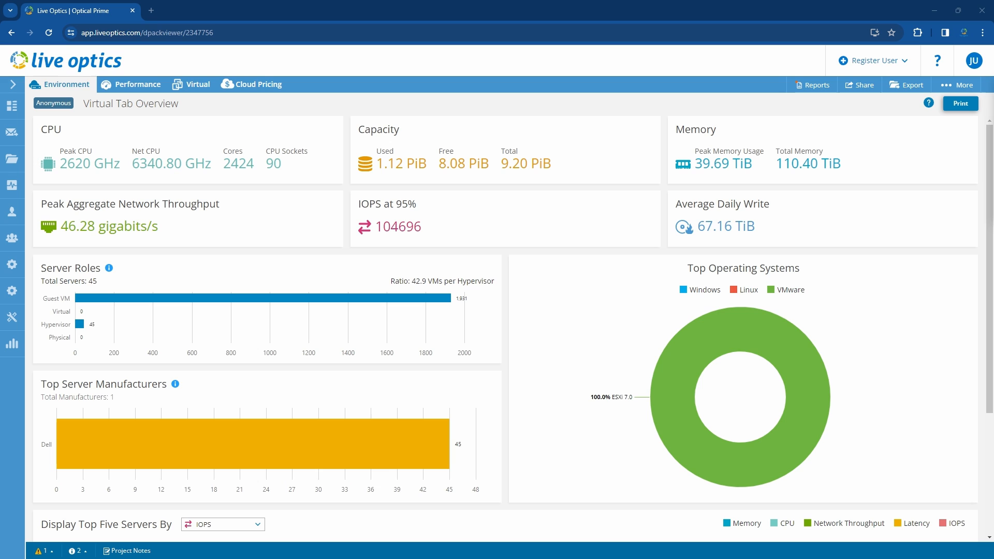
{"action": "mouse_move", "coordinate": [94, 552]}
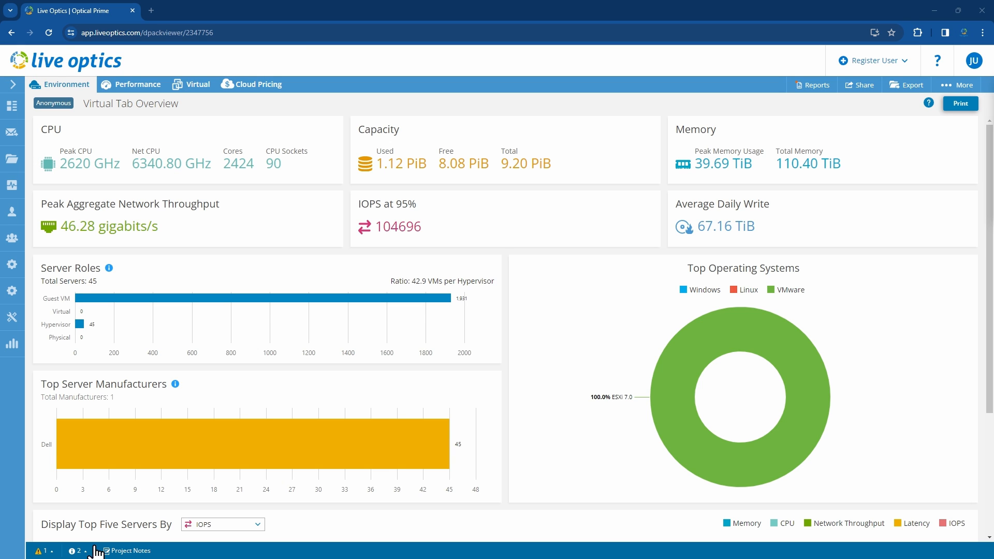
{"action": "mouse_move", "coordinate": [235, 113]}
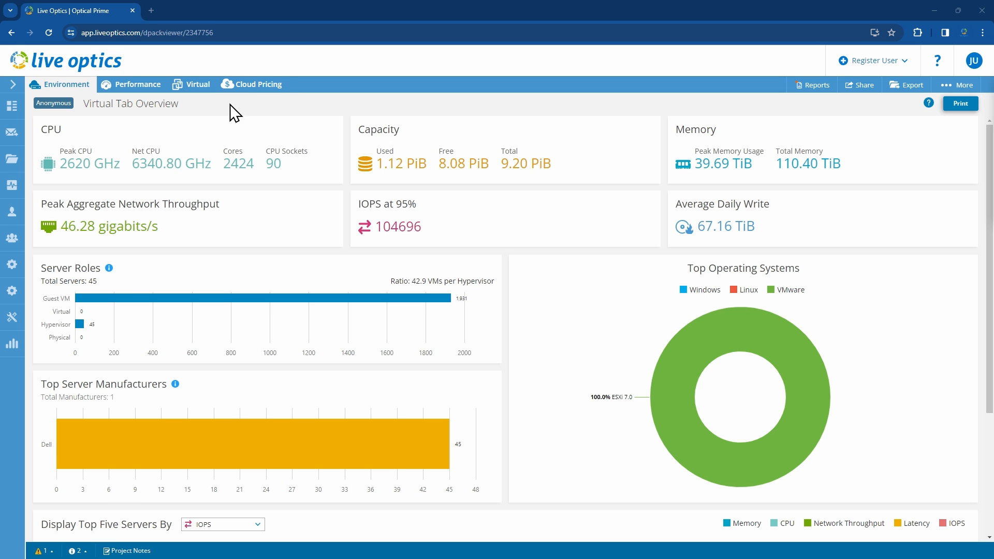
{"action": "mouse_move", "coordinate": [257, 84]}
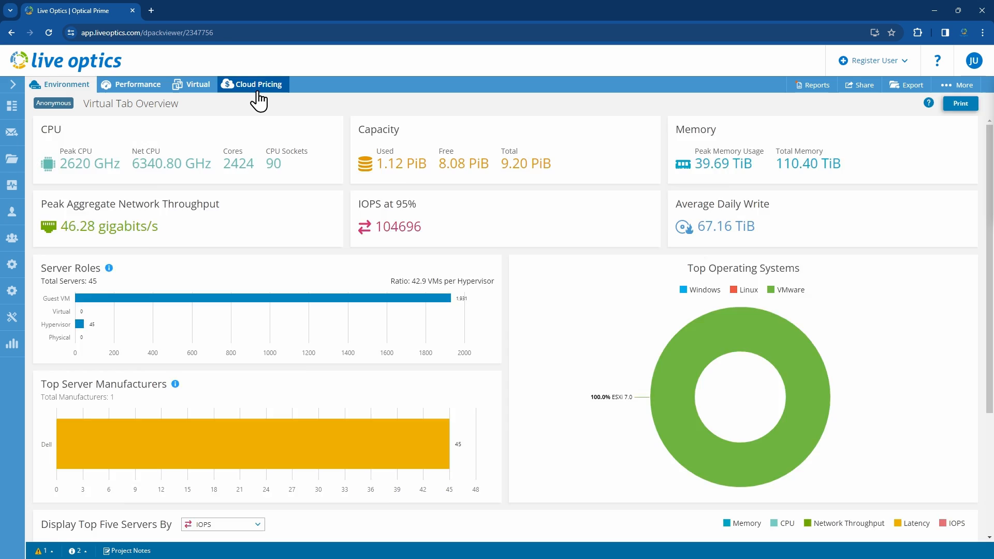
Step: Switch to the project's Cloud Pricing estimates page
{"action": "left_click", "coordinate": [257, 84]}
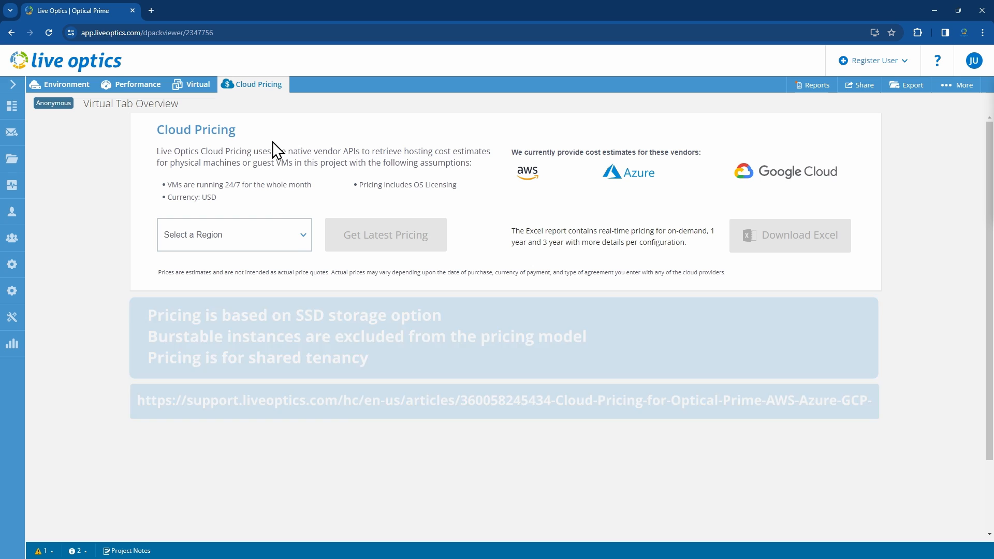
Step: Choose the Asia Pacific (Singapore) region and fetch its latest VM pricing
{"action": "left_click", "coordinate": [234, 234]}
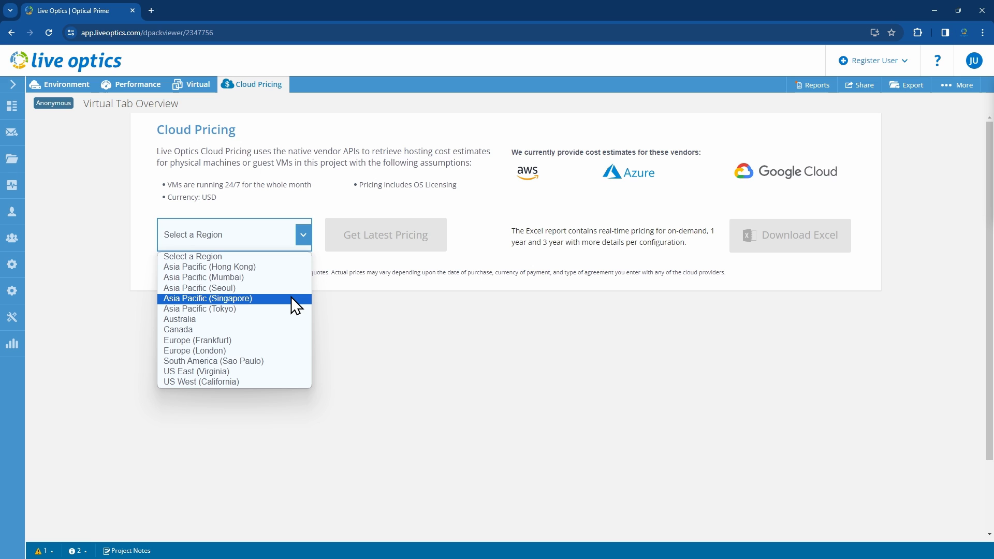
{"action": "left_click", "coordinate": [207, 298]}
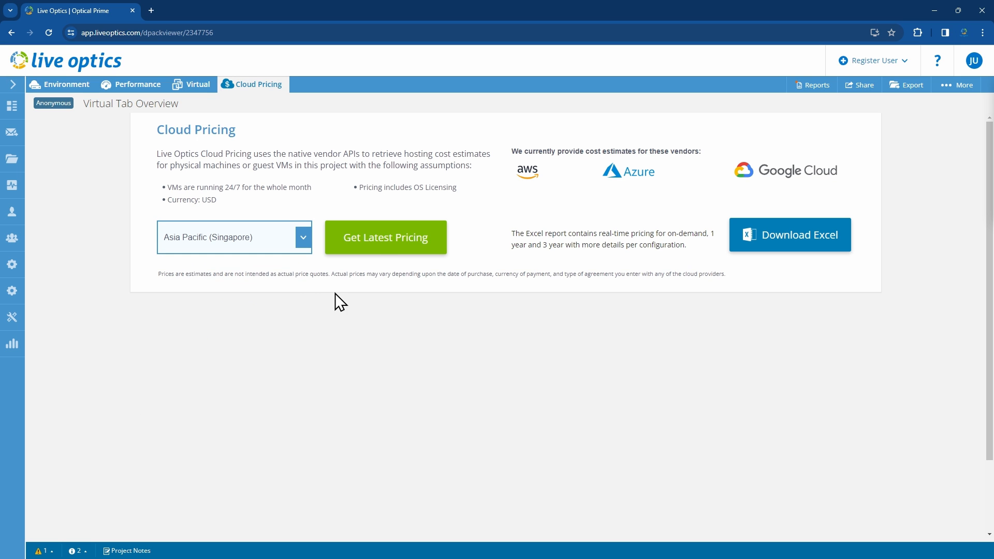
{"action": "left_click", "coordinate": [385, 237]}
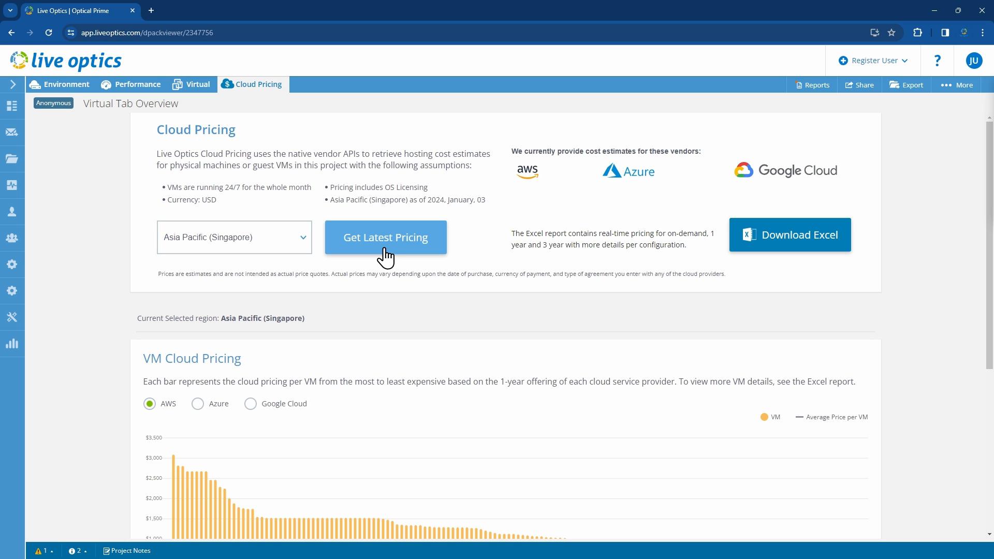
Step: Scroll to the Monthly Public Cloud Pricing Comparison panel showing AWS, Azure and Google totals
{"action": "scroll", "scroll_direction": "down", "scroll_amount": 3}
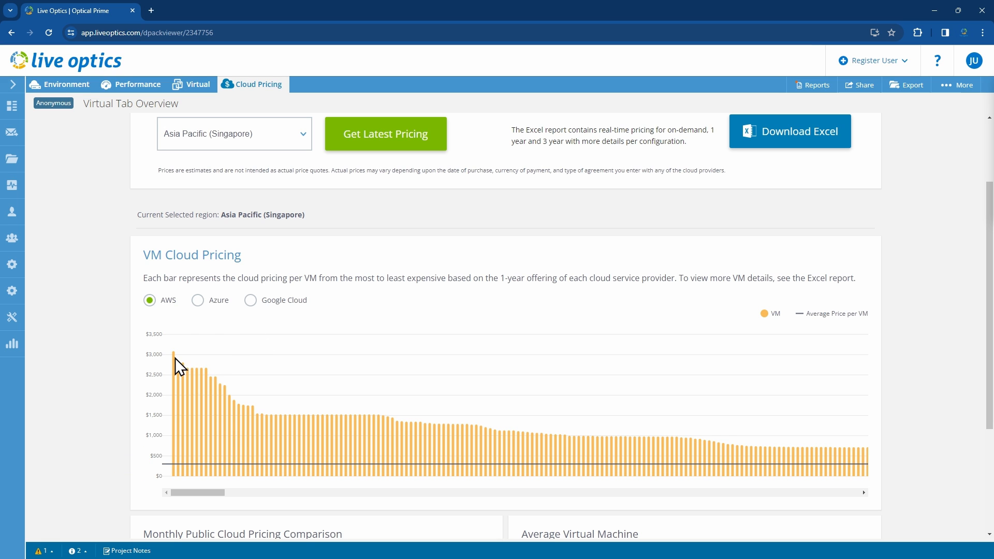
{"action": "mouse_move", "coordinate": [173, 354]}
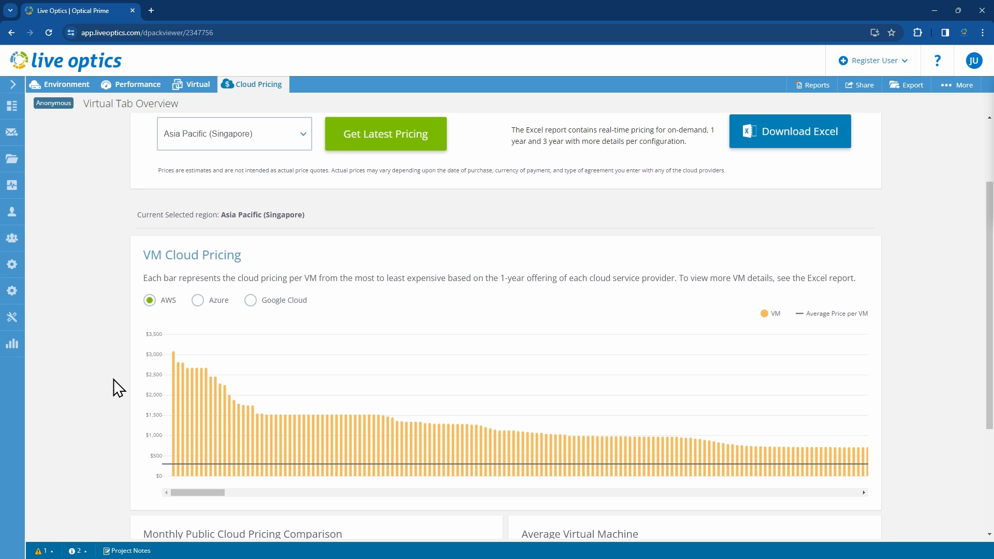
{"action": "scroll", "scroll_direction": "down", "scroll_amount": 3}
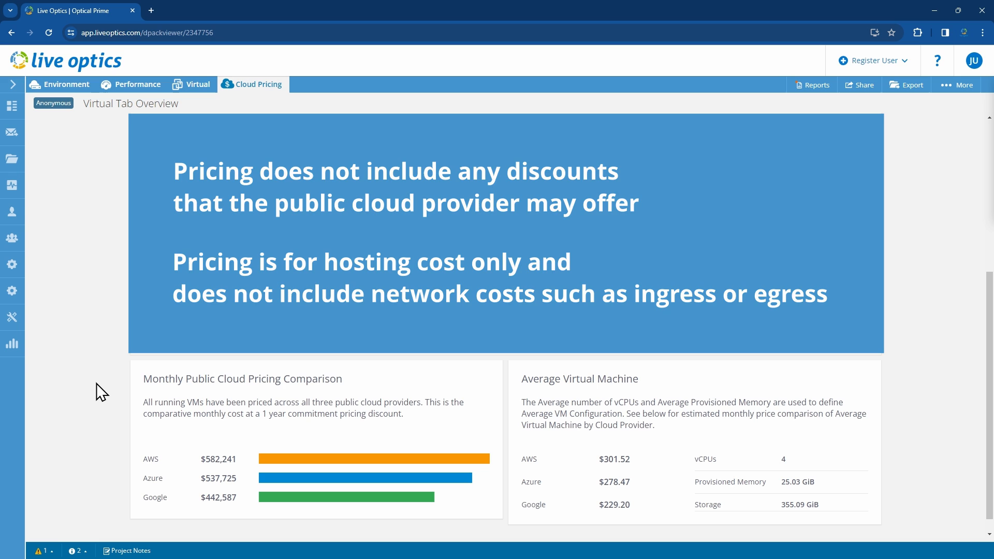
Step: Bring up the over-provisioning graph of provisioned versus peak used vCPU per guest VM
{"action": "scroll", "scroll_direction": "down", "scroll_amount": 3}
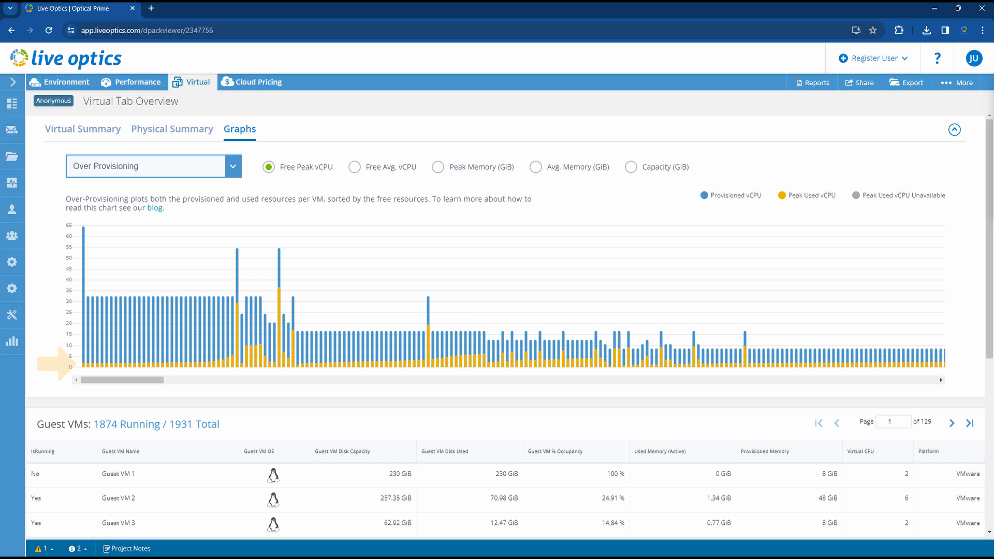
Step: Open the downloaded Excel pricing report on its Cloud Pricing sheet
{"action": "left_click", "coordinate": [270, 167]}
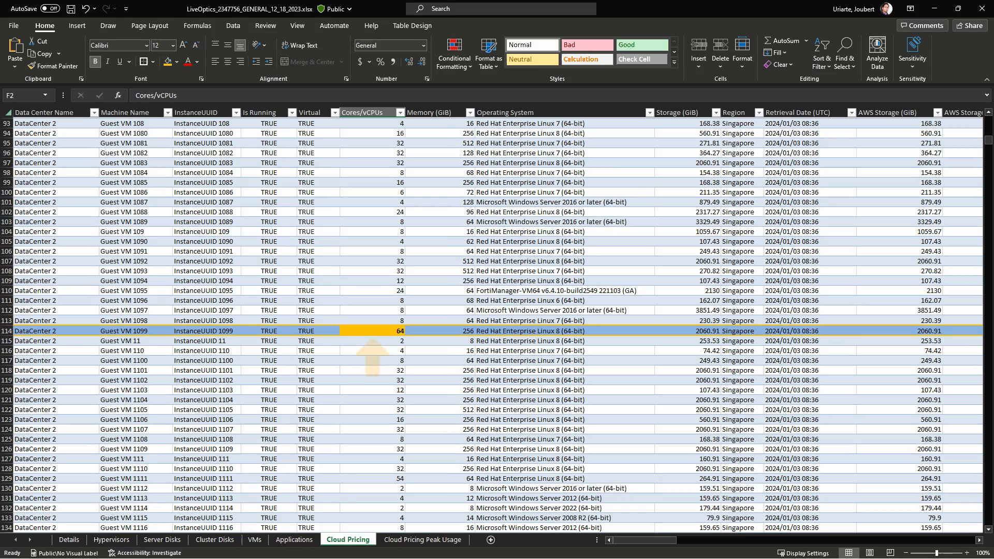
Step: Reveal the AWS On-Demand, 1 year and 3 years Price columns for Guest VM 1099
{"action": "scroll", "scroll_direction": "right", "scroll_amount": 3}
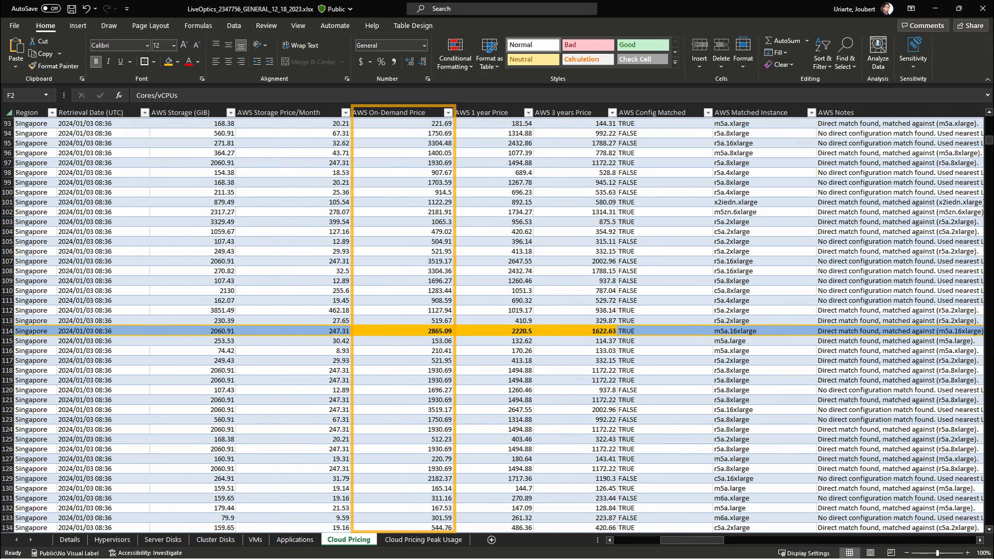
{"action": "left_click", "coordinate": [573, 112]}
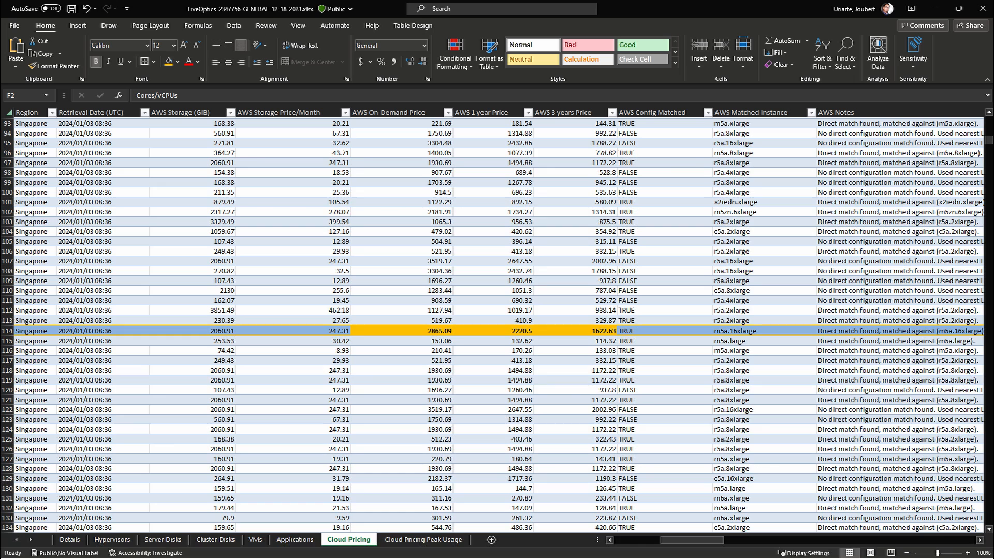
{"action": "left_click", "coordinate": [755, 112]}
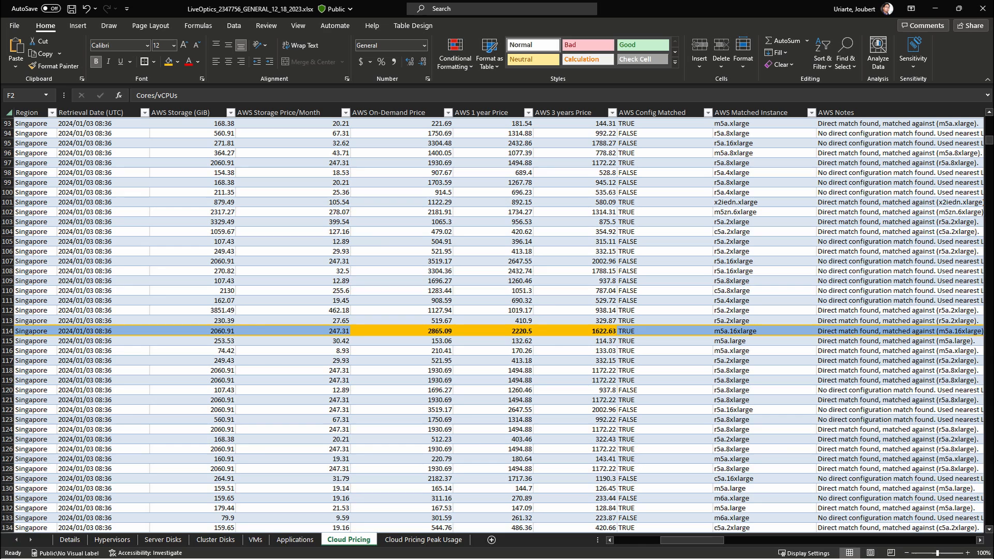
{"action": "left_click", "coordinate": [837, 112]}
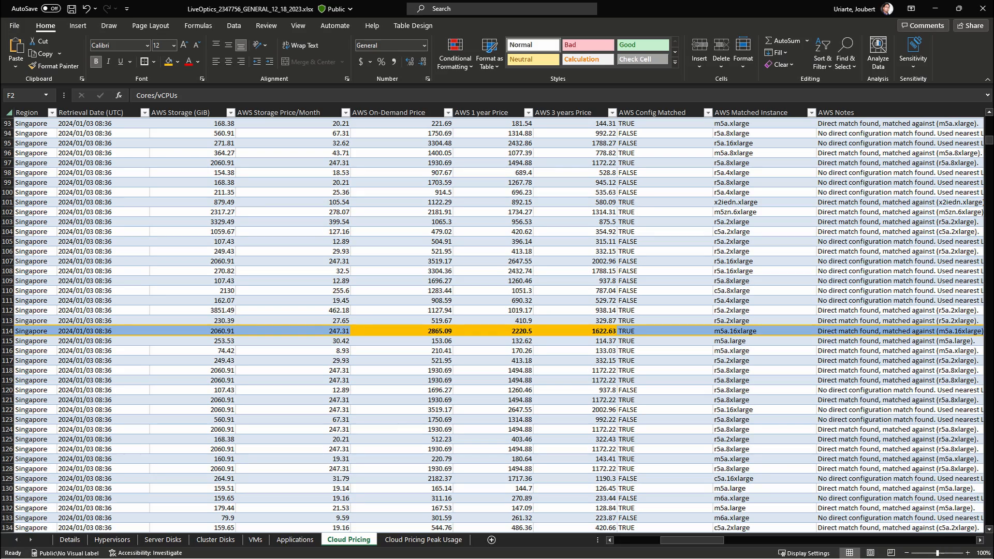
Step: Return from Excel to the liveoptics.com homepage in the browser
{"action": "left_click", "coordinate": [423, 540]}
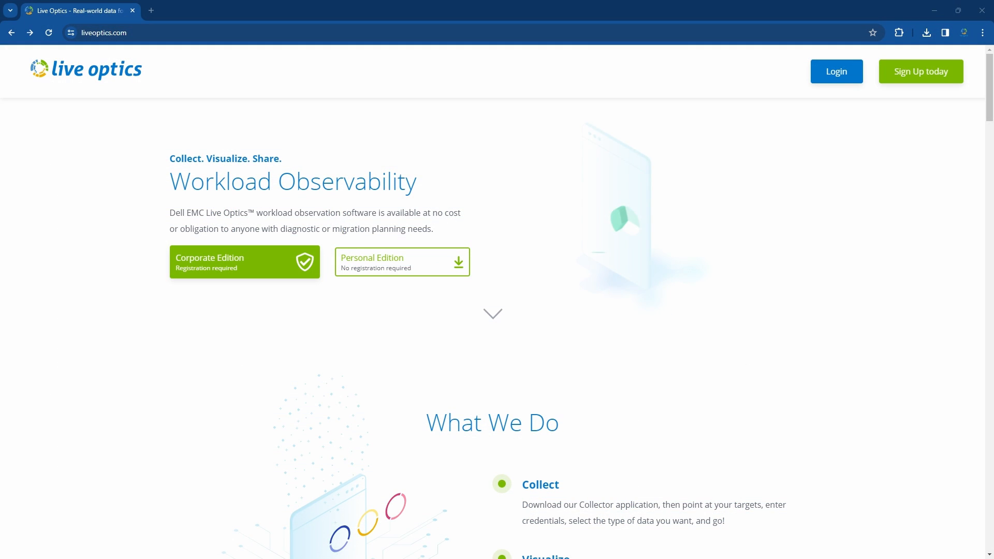
Step: Launch the public Cloud Pricing Calculator via Start Now and show its region list
{"action": "scroll", "scroll_direction": "down", "scroll_amount": 3}
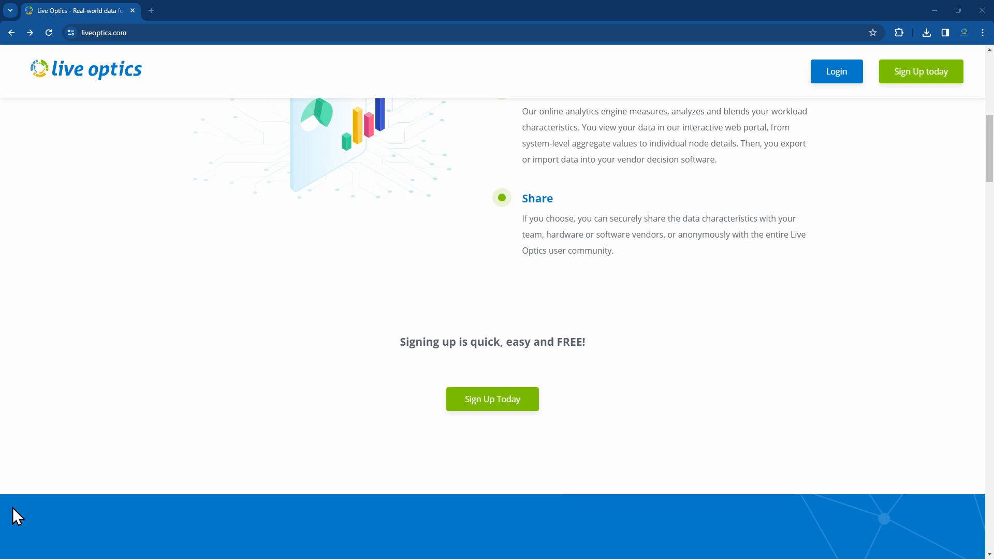
{"action": "scroll", "scroll_direction": "down", "scroll_amount": 3}
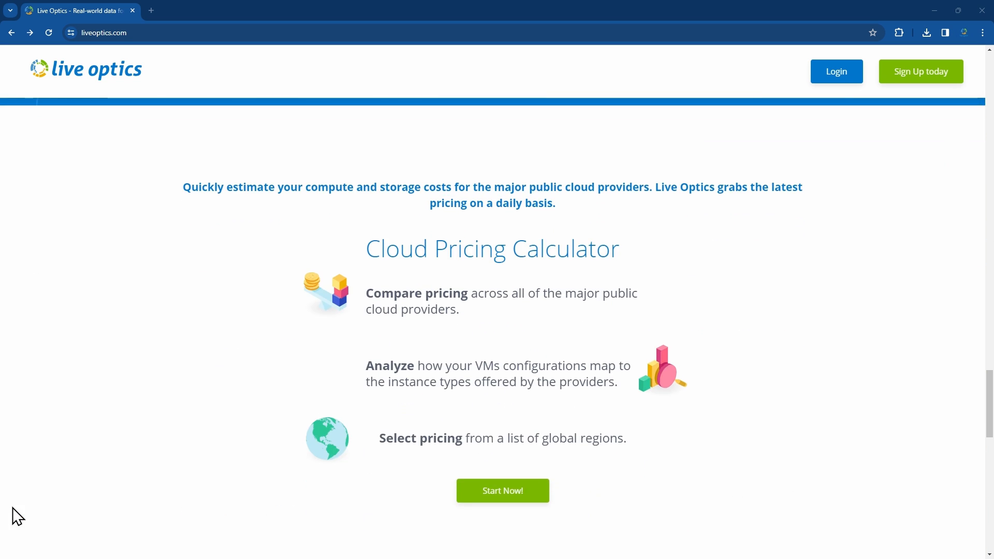
{"action": "scroll", "scroll_direction": "down", "scroll_amount": 3}
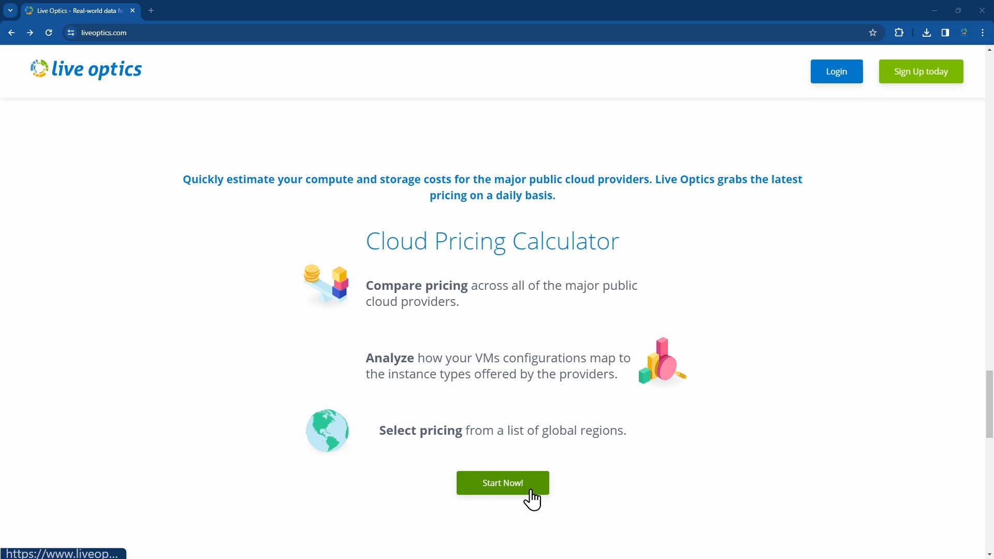
{"action": "left_click", "coordinate": [502, 482]}
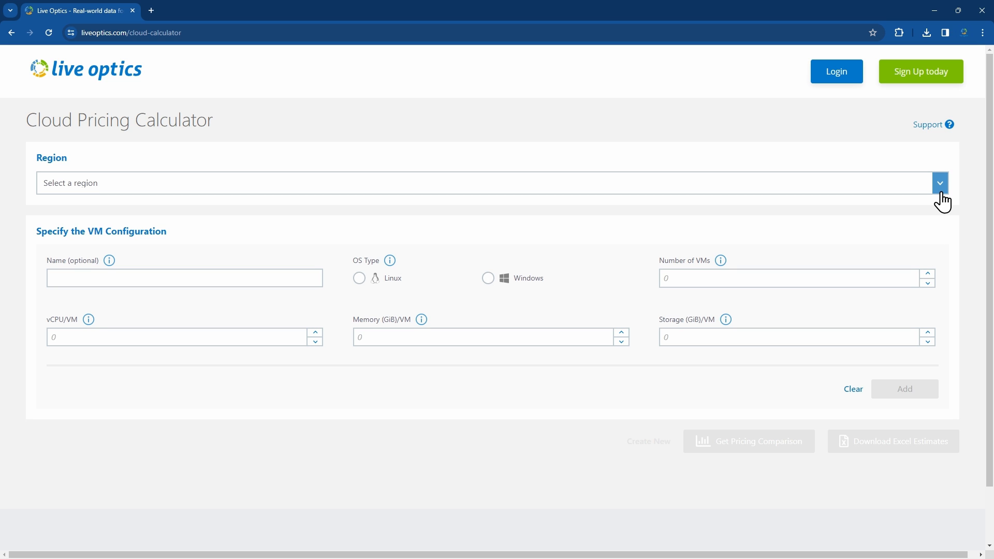
{"action": "left_click", "coordinate": [939, 182]}
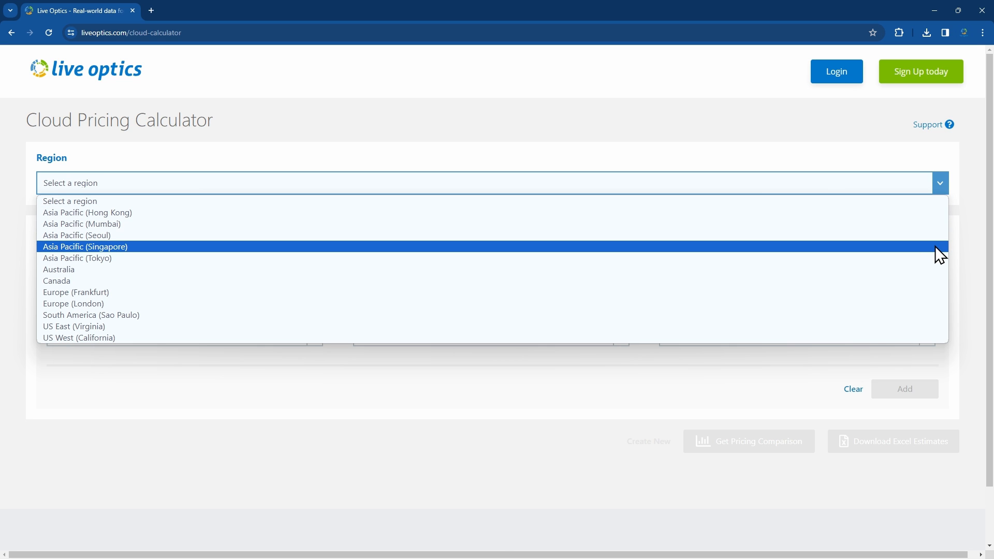
Step: Choose Asia Pacific (Singapore), name the configuration Pricing Demo and set the OS to Windows
{"action": "left_click", "coordinate": [85, 246]}
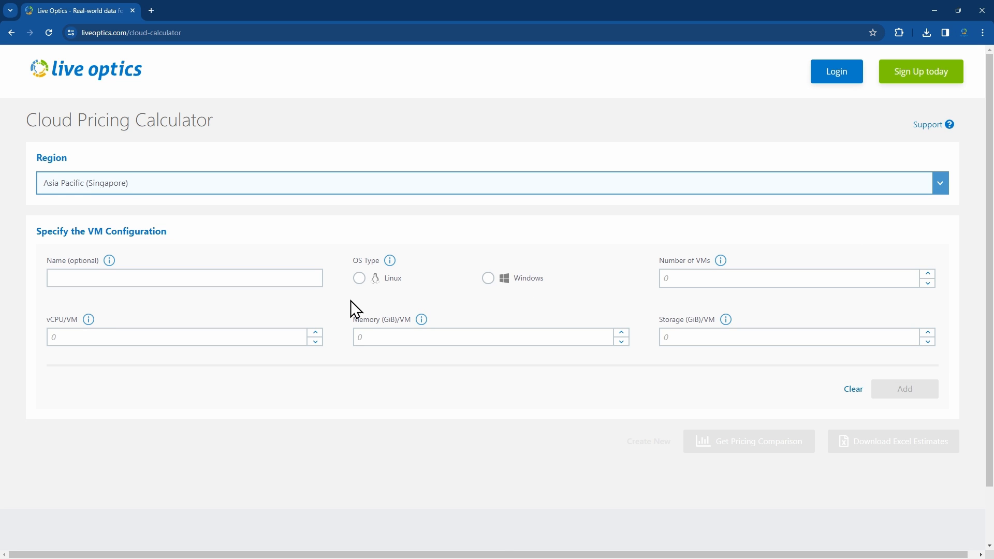
{"action": "left_click", "coordinate": [185, 277]}
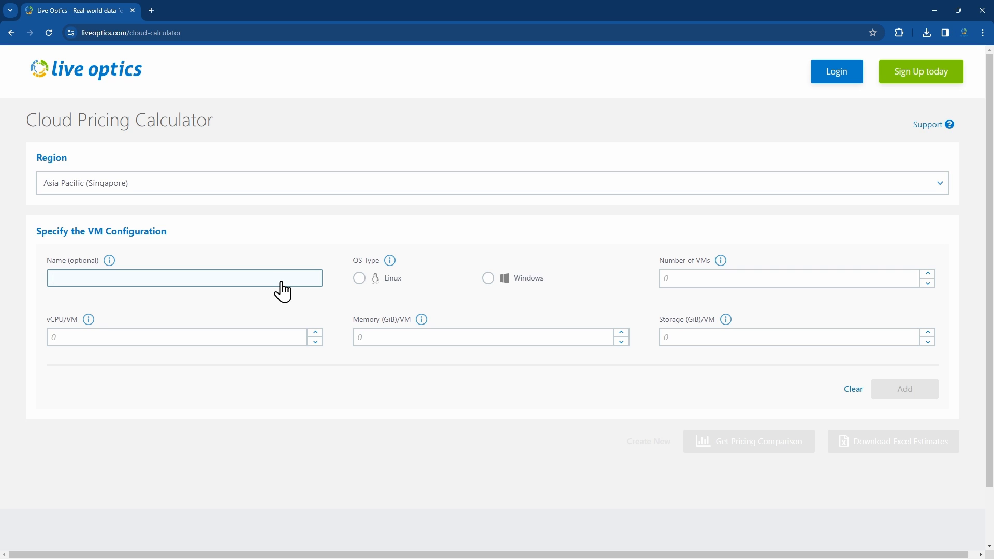
{"action": "type", "text": "Pricing De"}
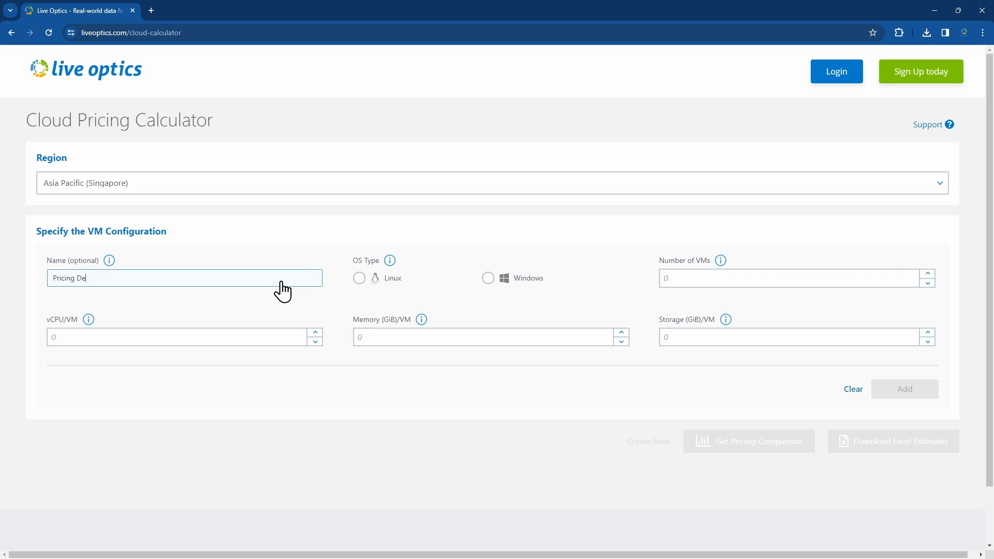
{"action": "left_click", "coordinate": [488, 277]}
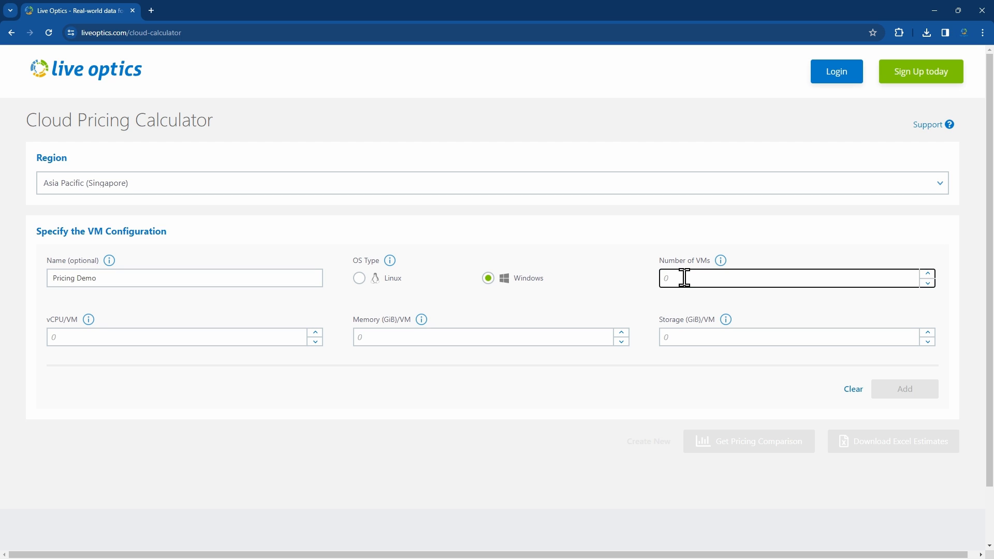
Step: Enter 1874 VMs with 4 vCPU, 25 GiB memory and 355 GiB storage
{"action": "type", "text": "1874"}
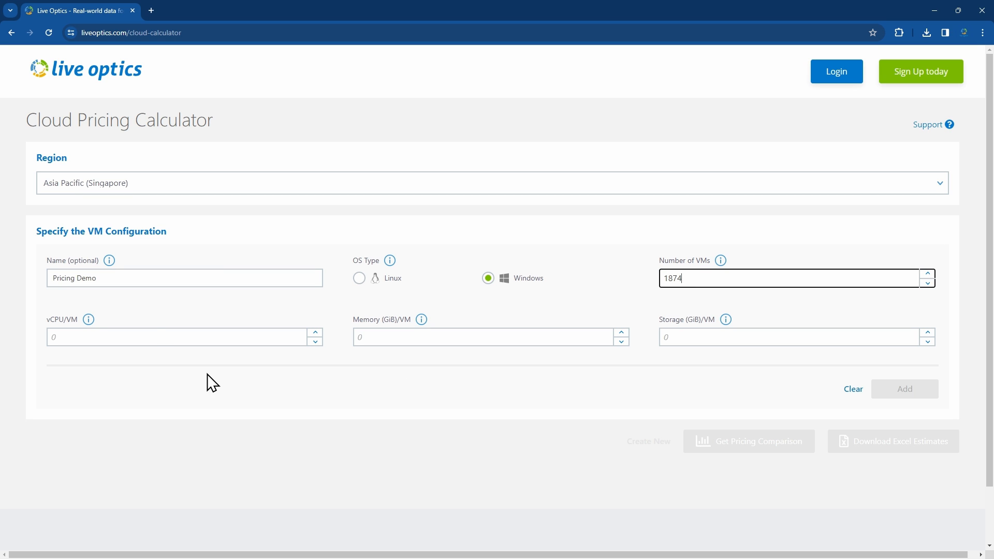
{"action": "type", "text": "4"}
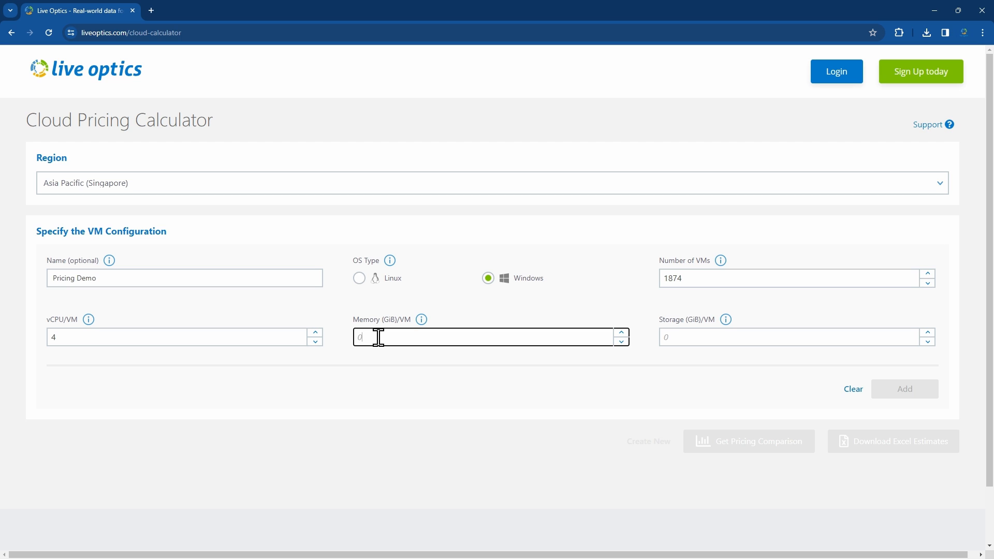
{"action": "type", "text": "25"}
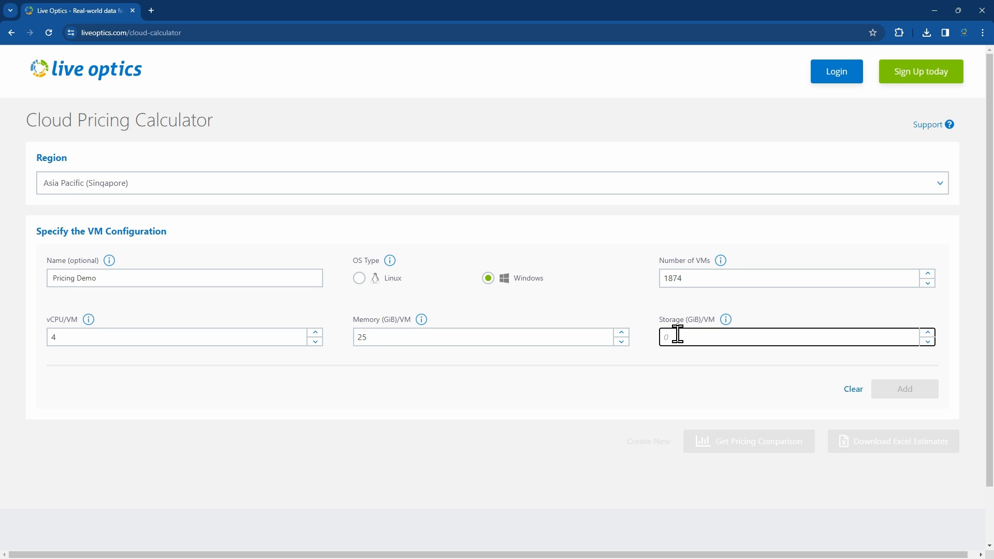
{"action": "type", "text": "355"}
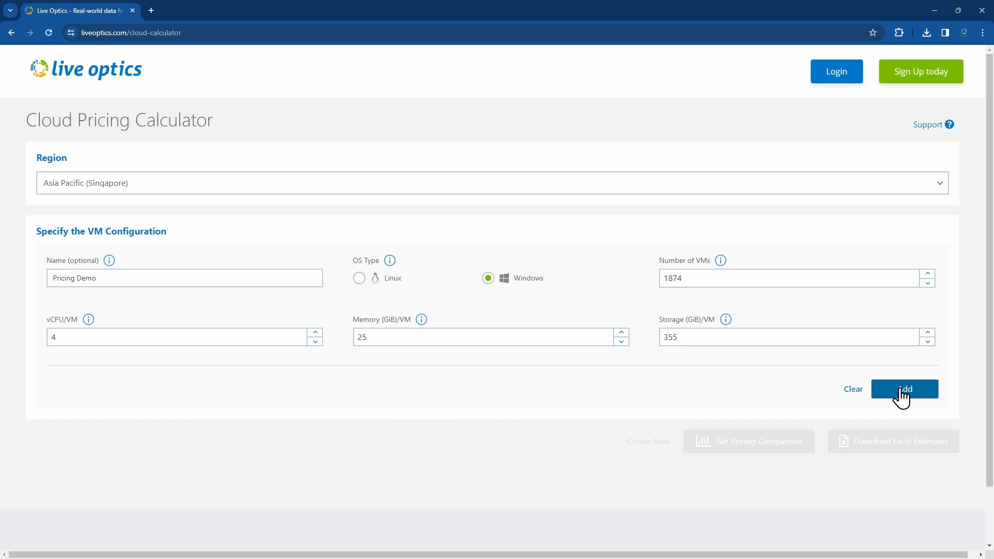
Step: Add the Pricing Demo entry and generate the monthly AWS, Azure and Google comparison for Singapore
{"action": "left_click", "coordinate": [905, 389]}
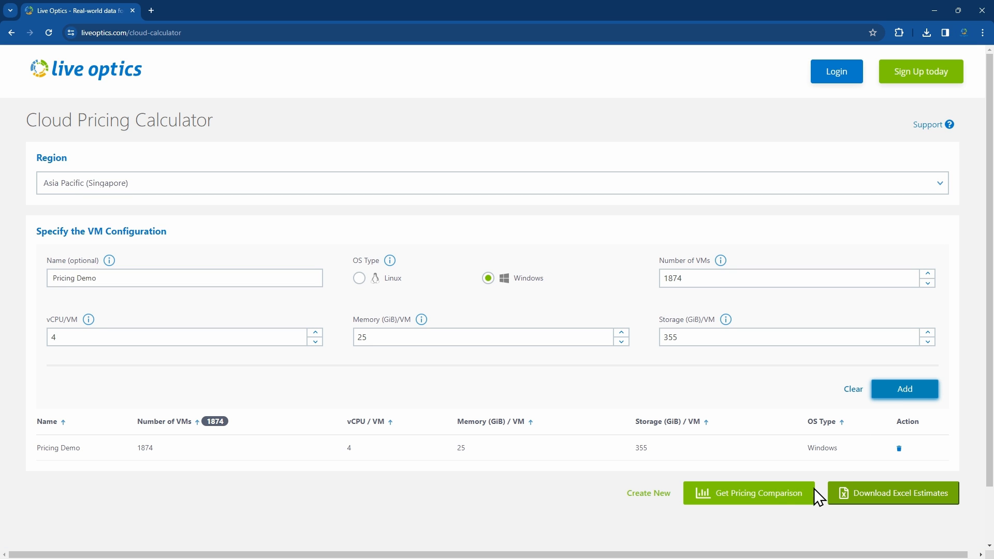
{"action": "mouse_move", "coordinate": [814, 506]}
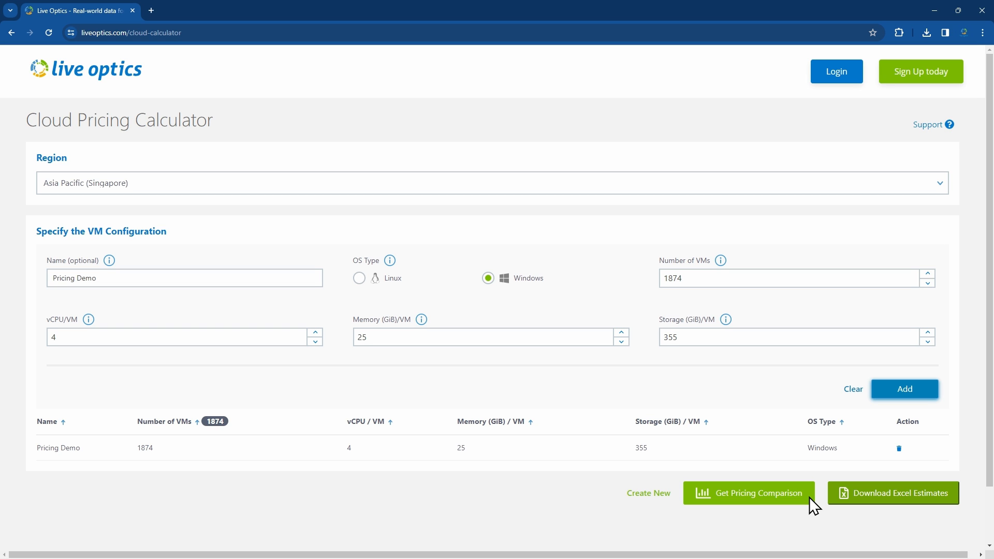
{"action": "left_click", "coordinate": [748, 493]}
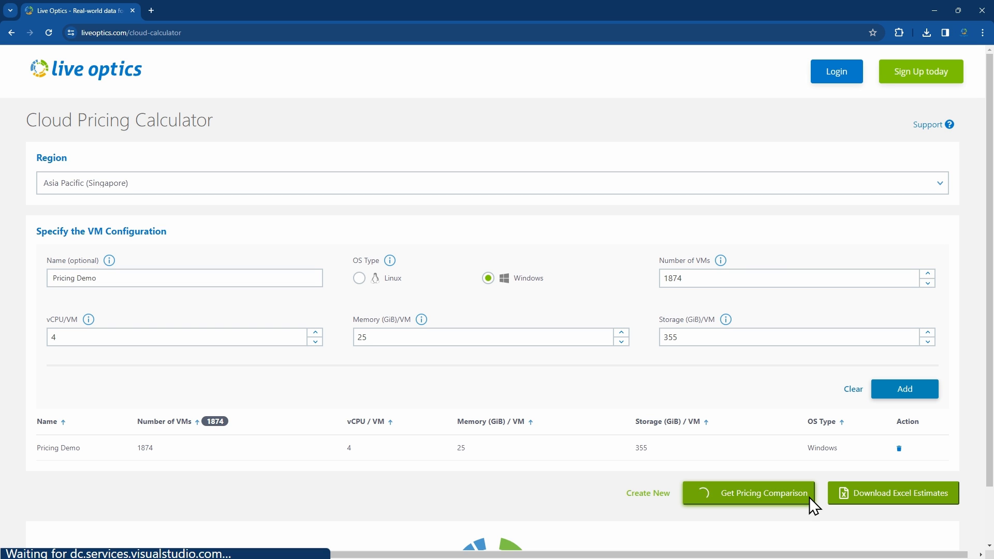
{"action": "left_click", "coordinate": [748, 493]}
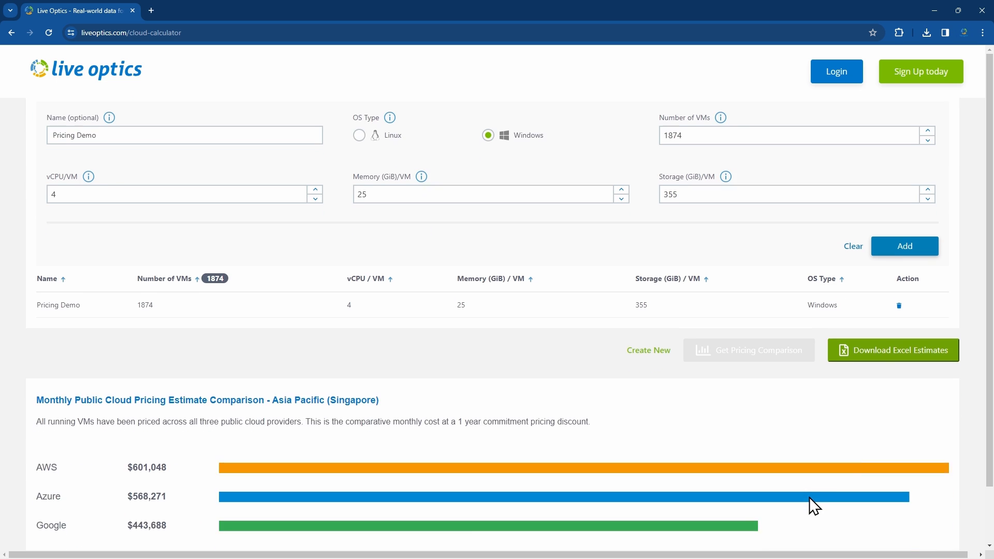
{"action": "scroll", "scroll_direction": "down", "scroll_amount": 3}
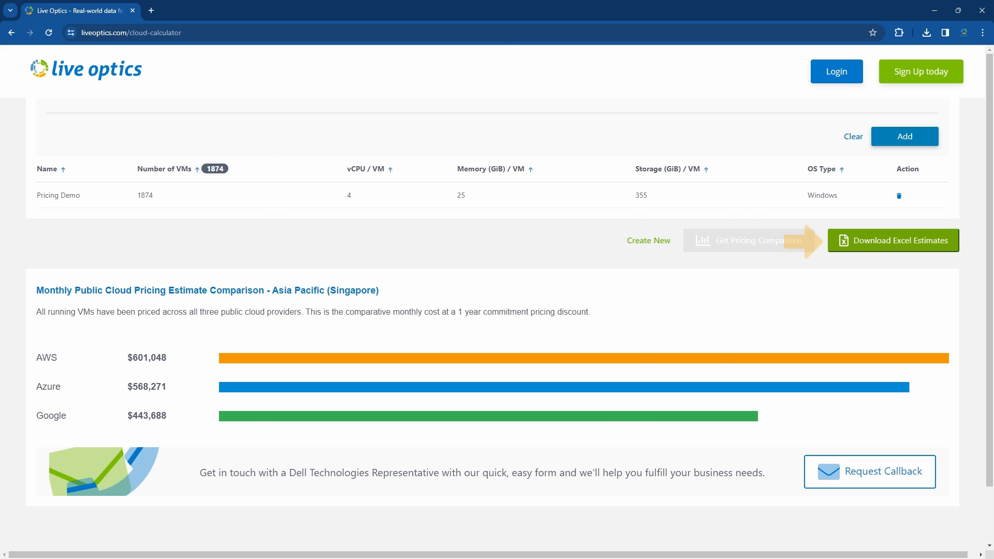
Step: Download the Singapore pricing estimates for Pricing Demo as an Excel file
{"action": "left_click", "coordinate": [892, 241]}
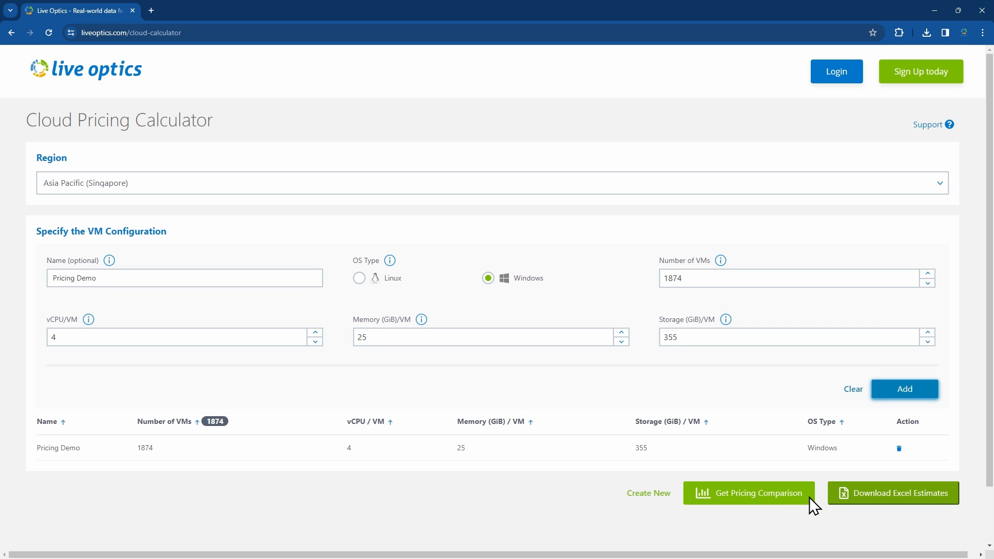
{"action": "left_click", "coordinate": [748, 493]}
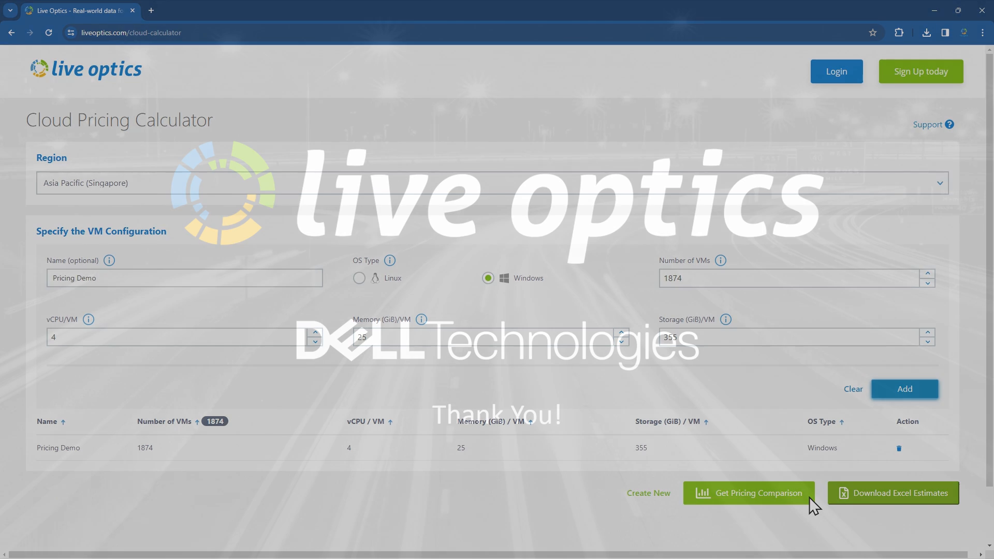